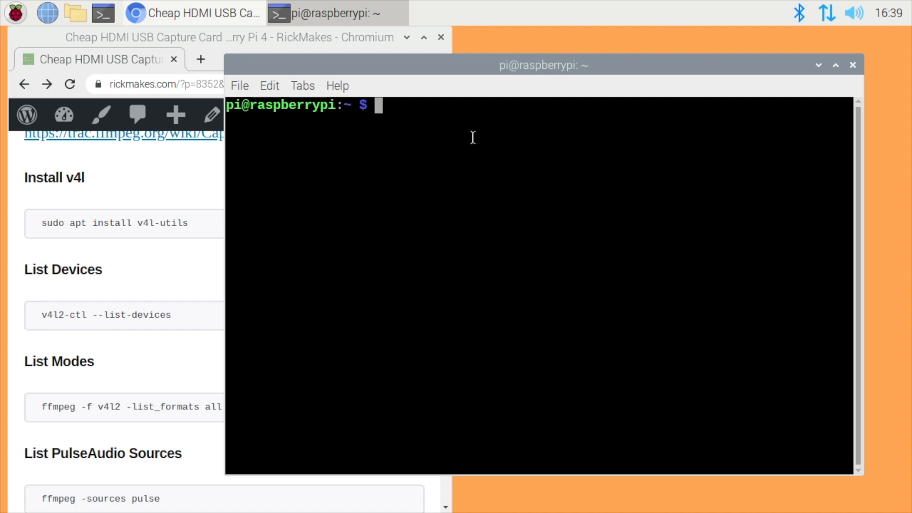
mouse_move(496, 258)
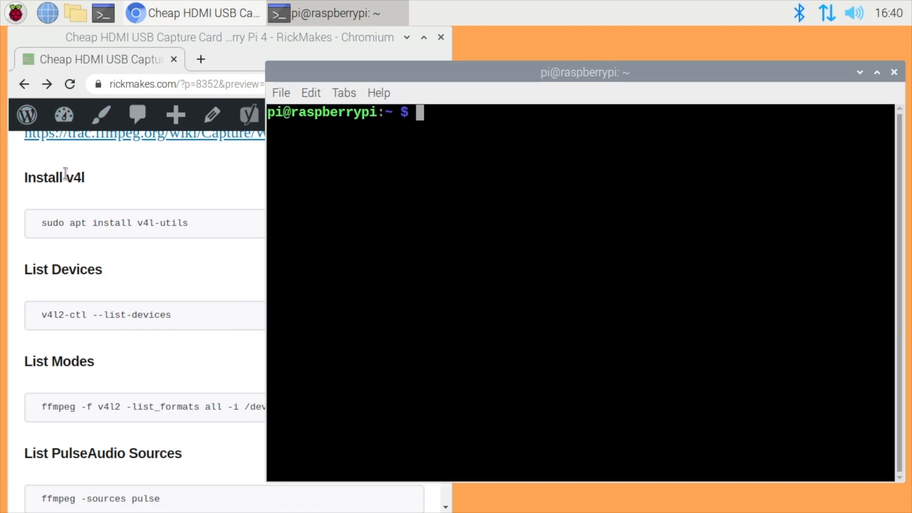
mouse_move(114, 189)
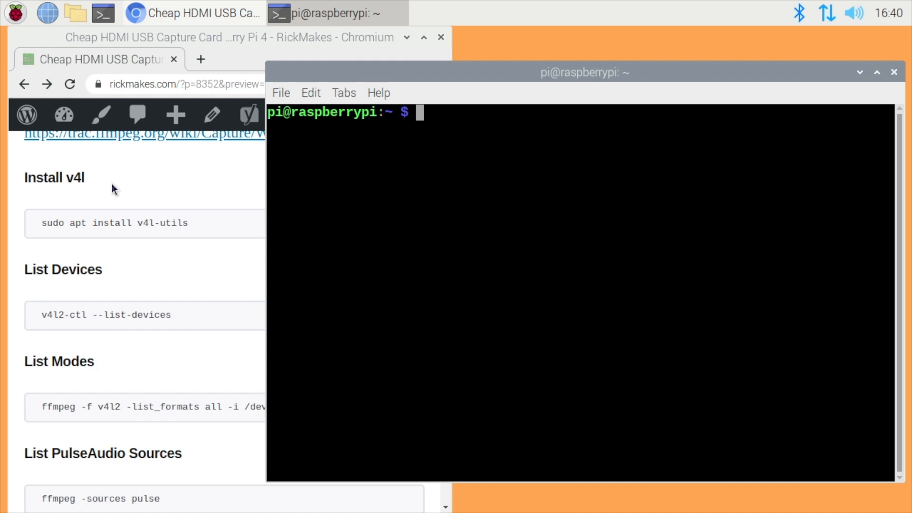
mouse_move(131, 201)
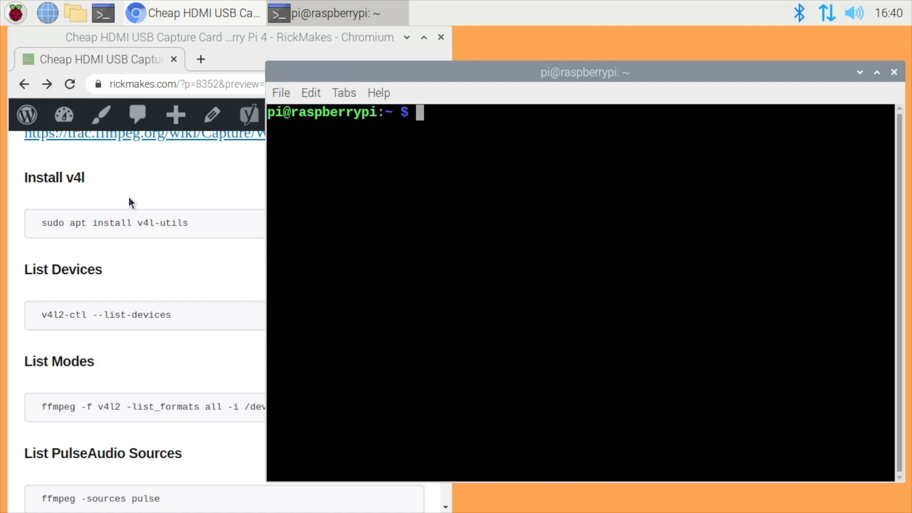
mouse_move(145, 235)
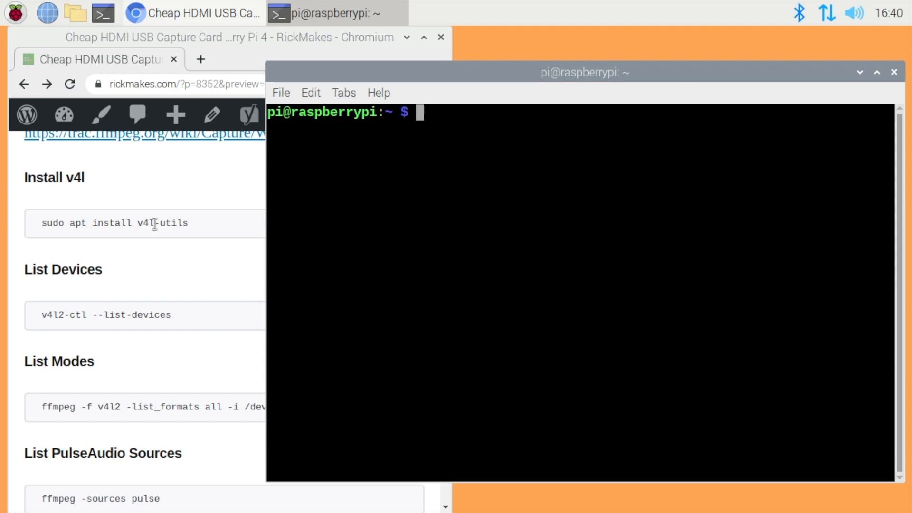
mouse_move(25, 337)
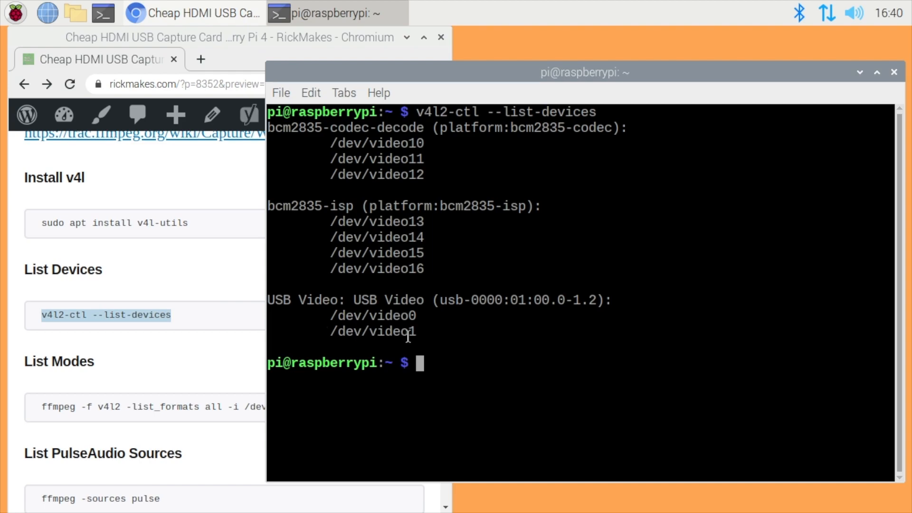
Step: Bring the Chromium capture-card guide back in front of the terminal
double_click(373, 316)
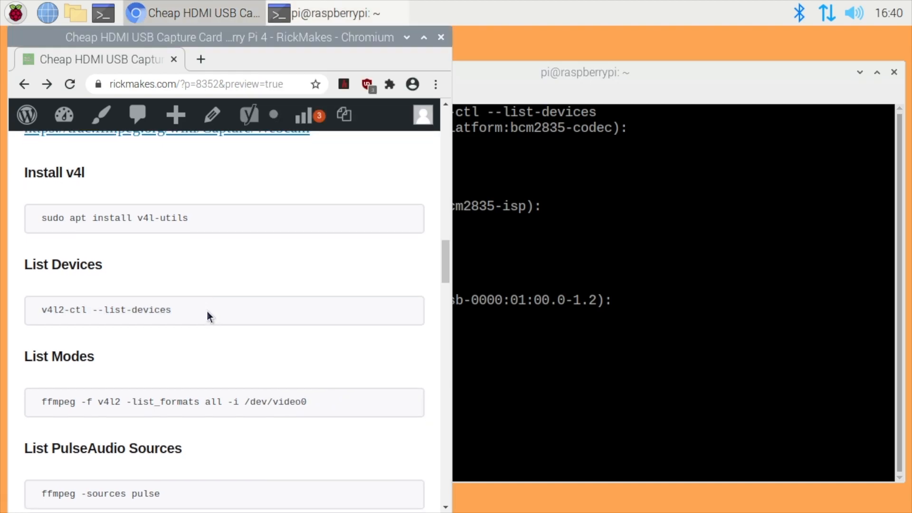
Step: Run the ffmpeg -list_formats command for /dev/video0 and highlight the 1920x1080 and 1280x720 modes
scroll("down", 3)
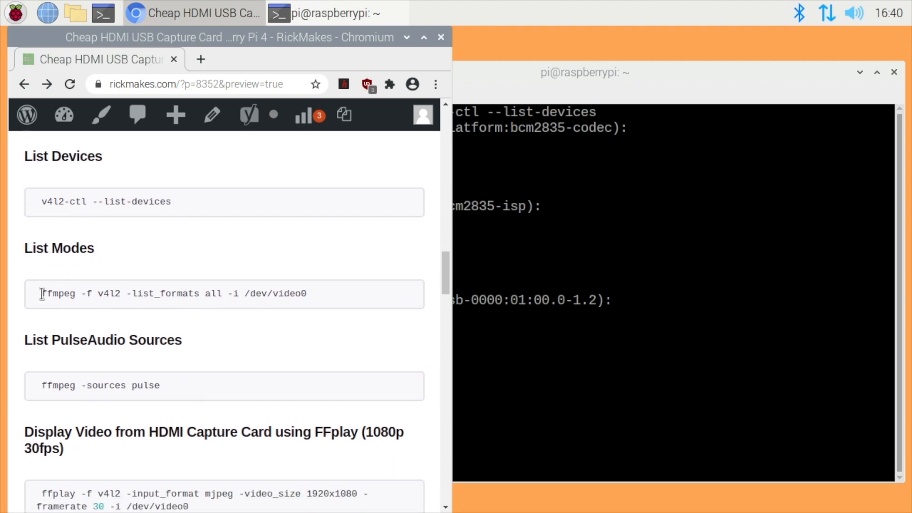
right_click(174, 293)
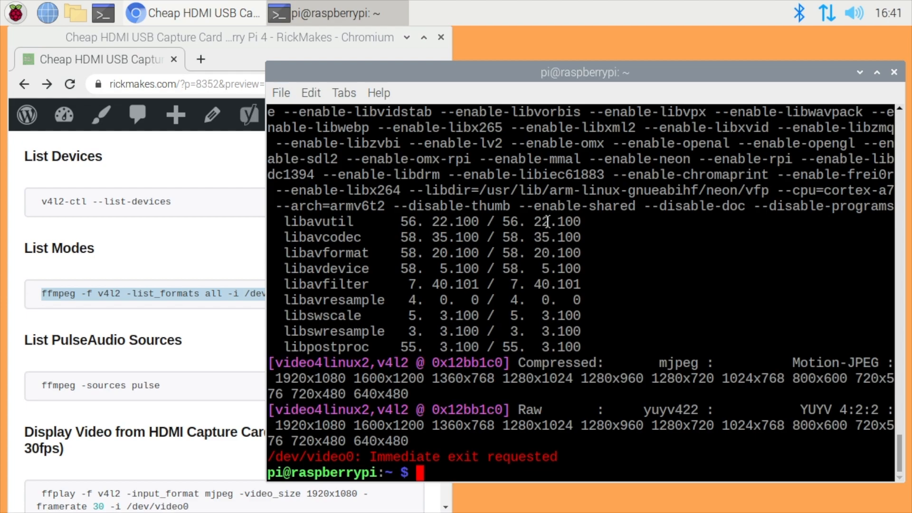
mouse_move(652, 360)
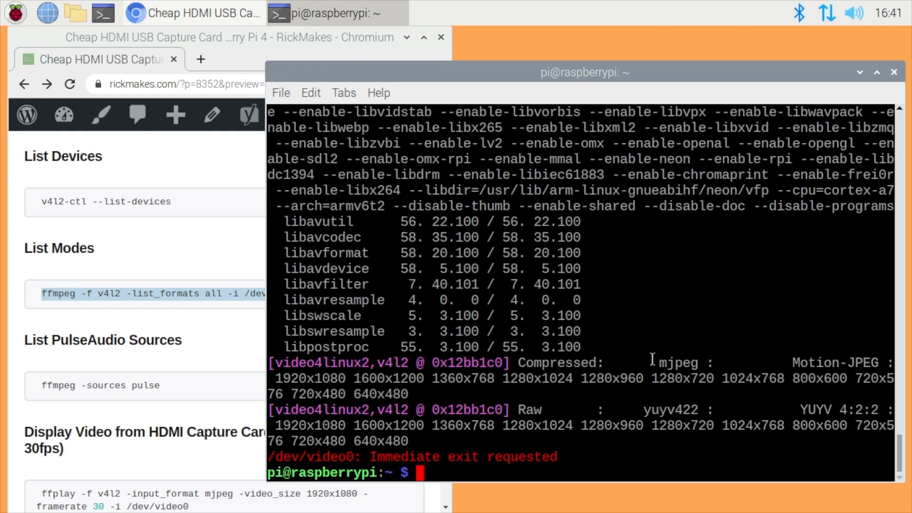
mouse_move(675, 361)
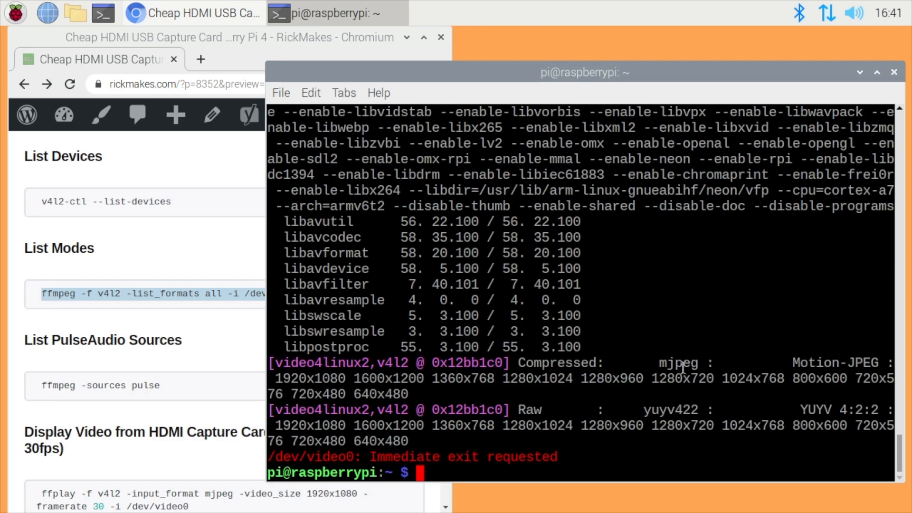
mouse_move(293, 405)
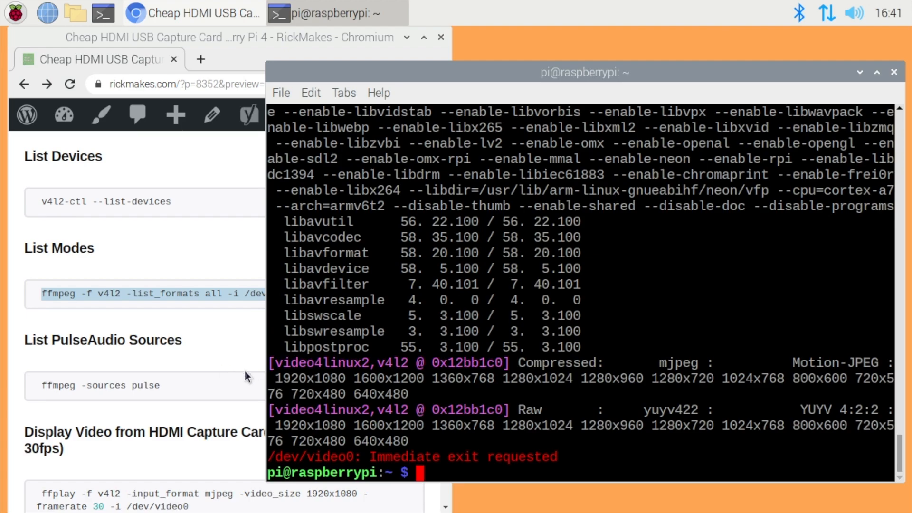
double_click(310, 379)
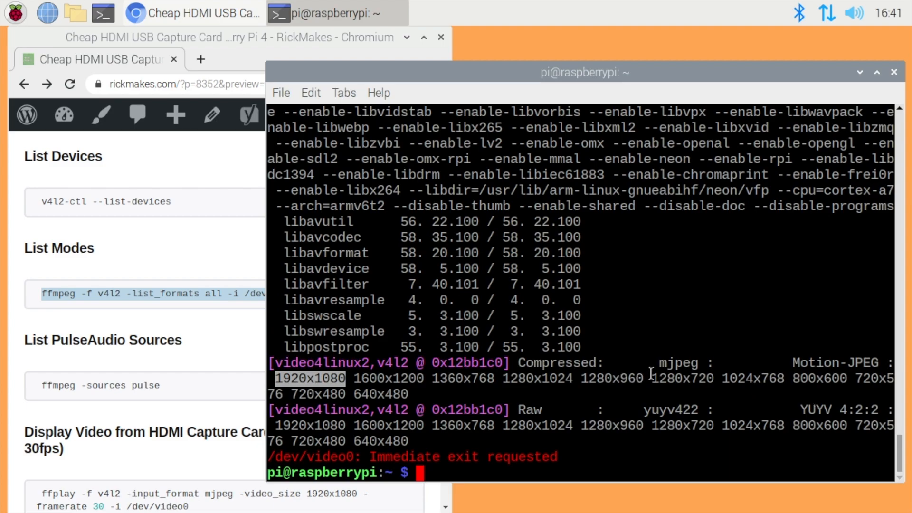
double_click(682, 378)
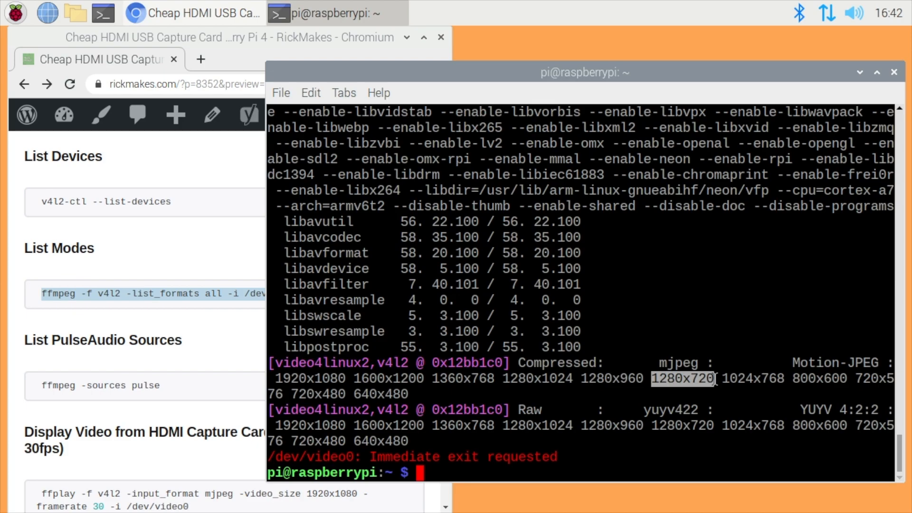
mouse_move(212, 349)
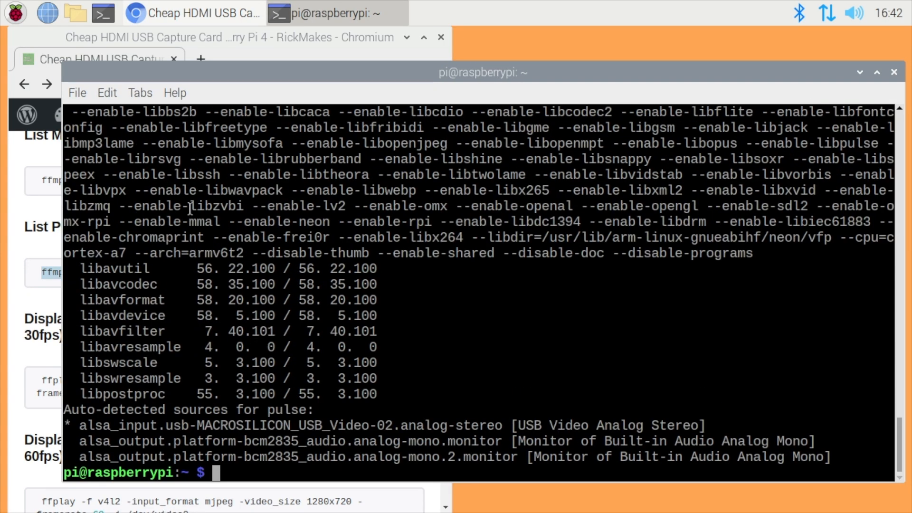
mouse_move(167, 419)
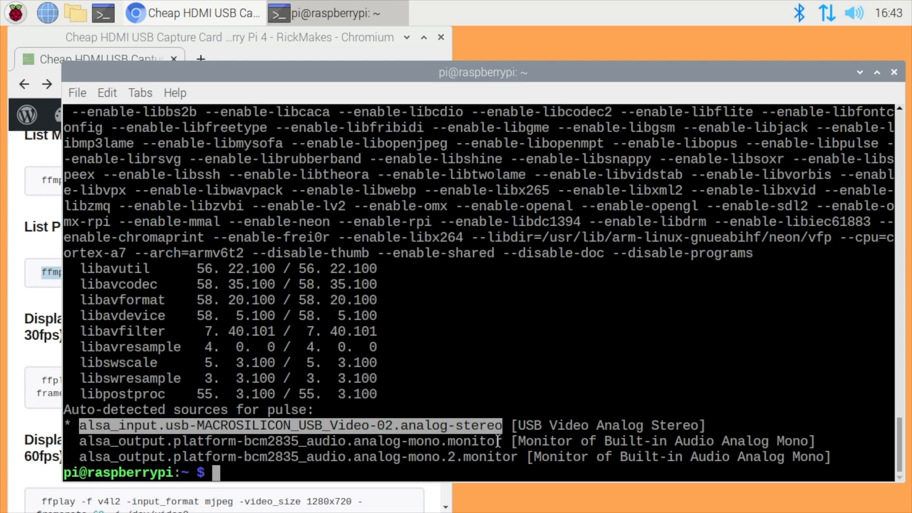
Step: Bring the guide page forward after listing the PulseAudio sources
left_click(192, 13)
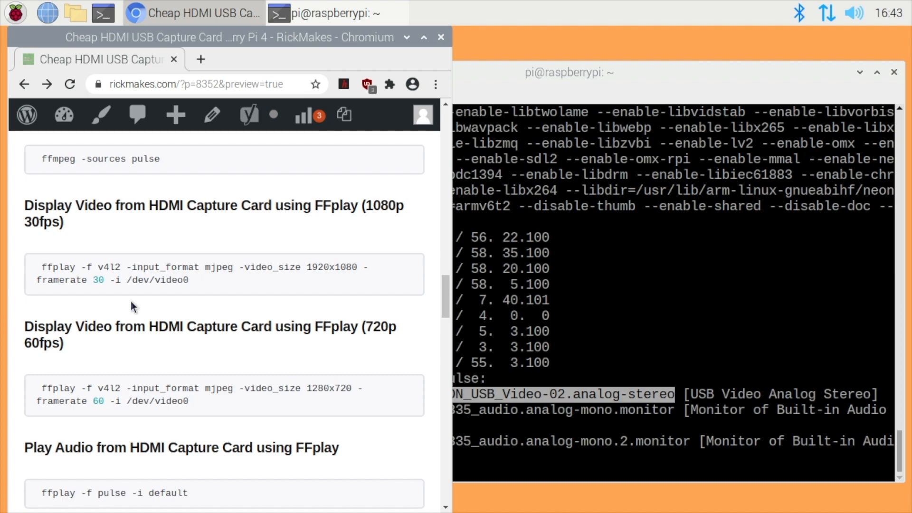
mouse_move(140, 312)
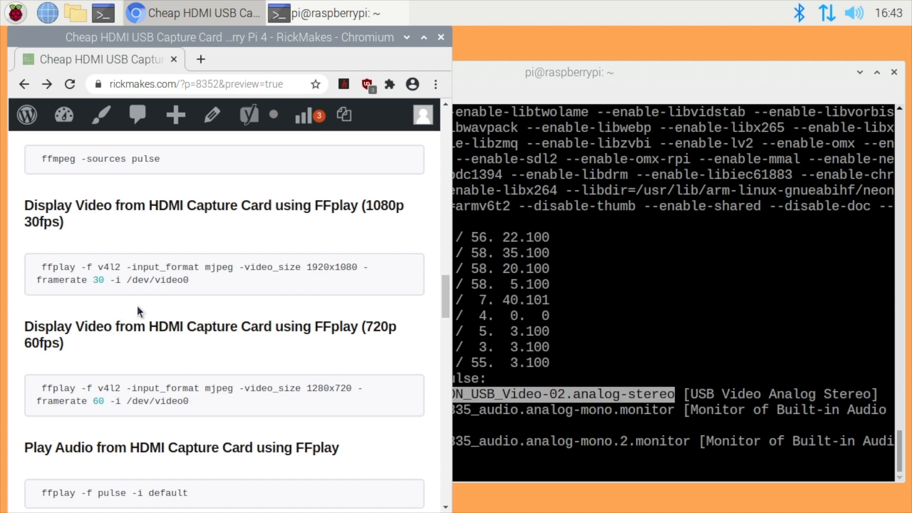
mouse_move(87, 259)
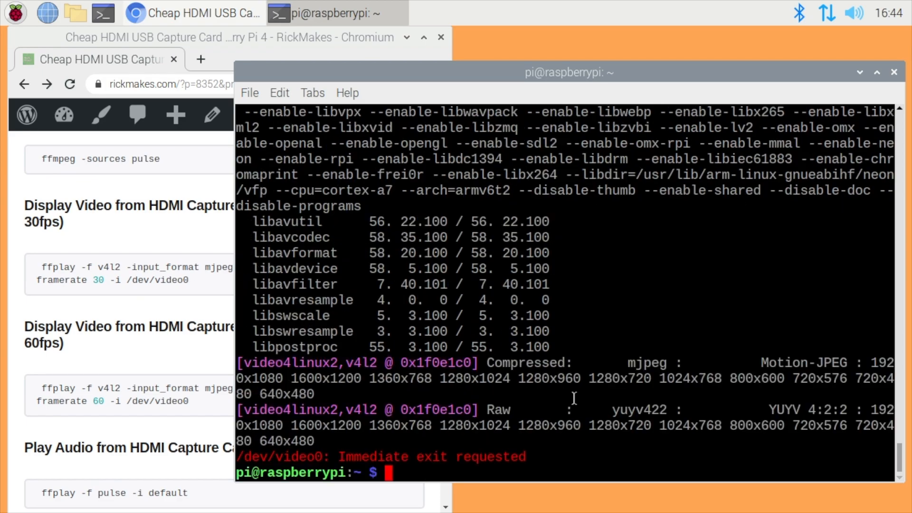
mouse_move(637, 416)
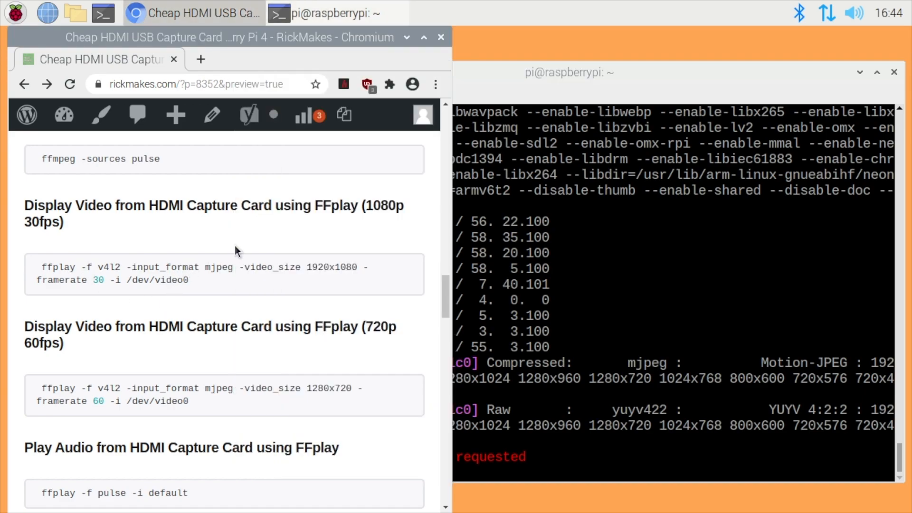
mouse_move(310, 289)
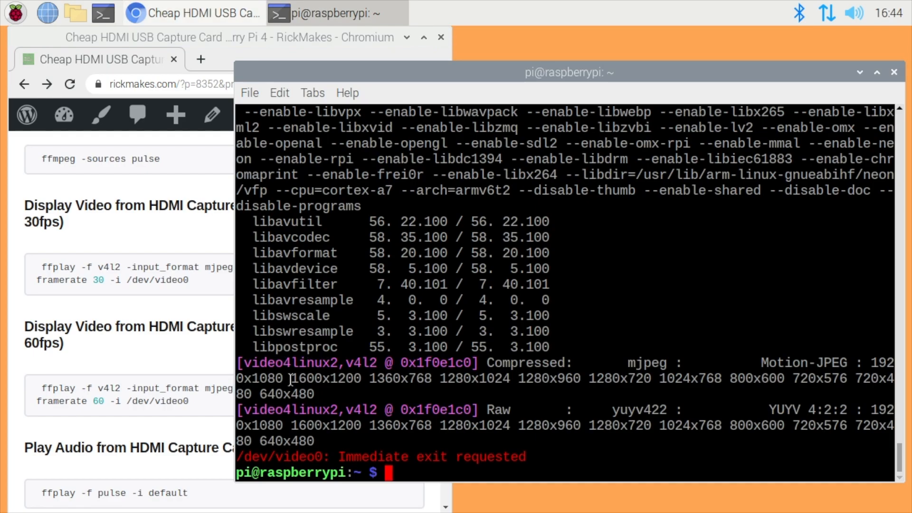
Step: Bring the guide page forward to reach the FFplay 720p 60fps command
left_click(192, 12)
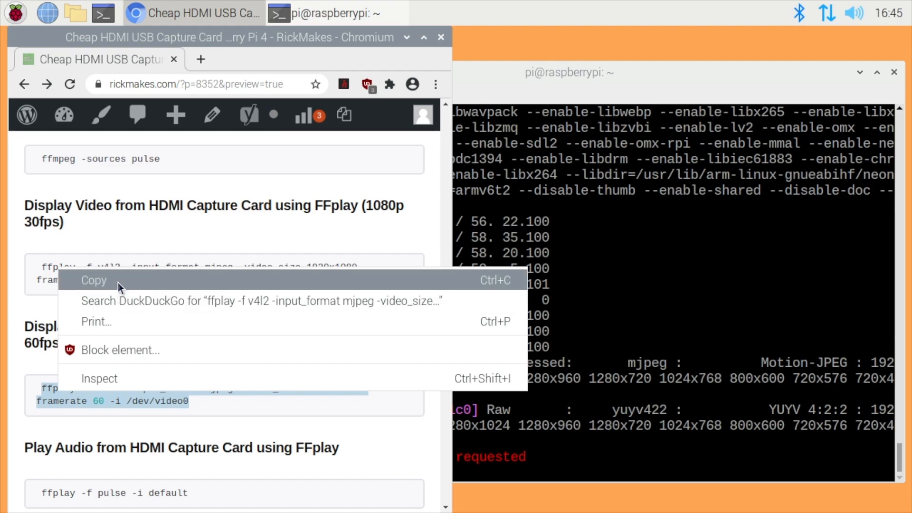
right_click(477, 285)
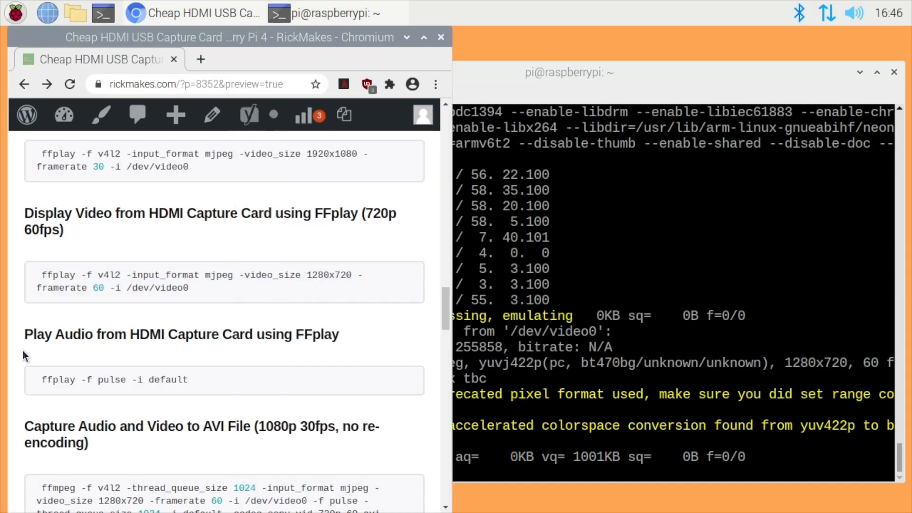
Step: Run ffplay -f pulse -i default to play the capture card's audio in a spectrum window
triple_click(114, 381)
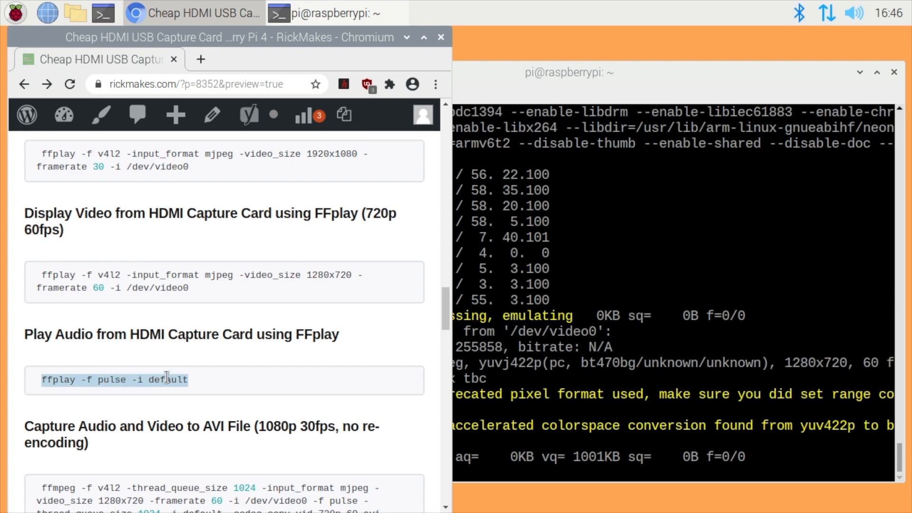
right_click(167, 379)
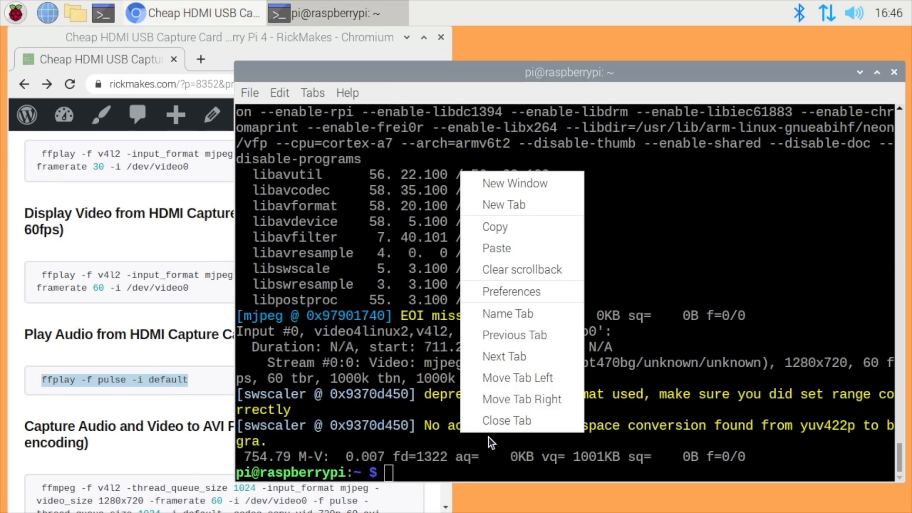
left_click(496, 248)
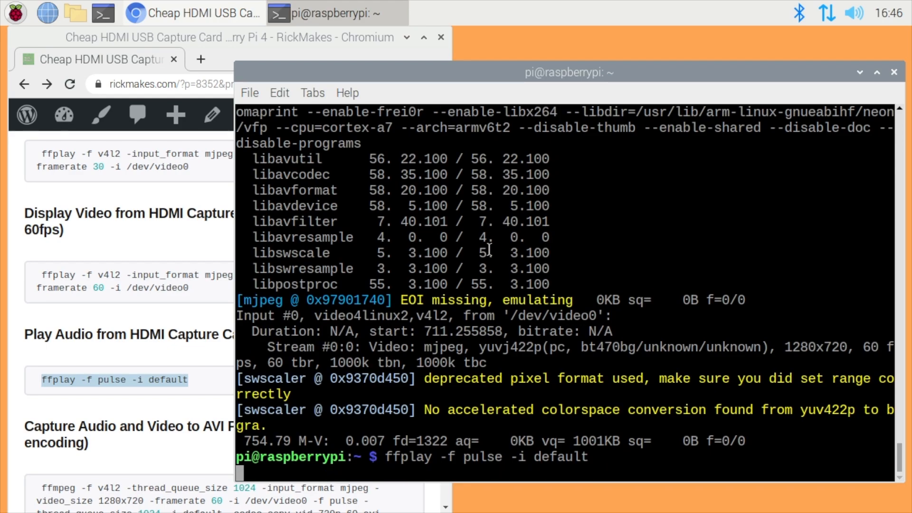
key("Return")
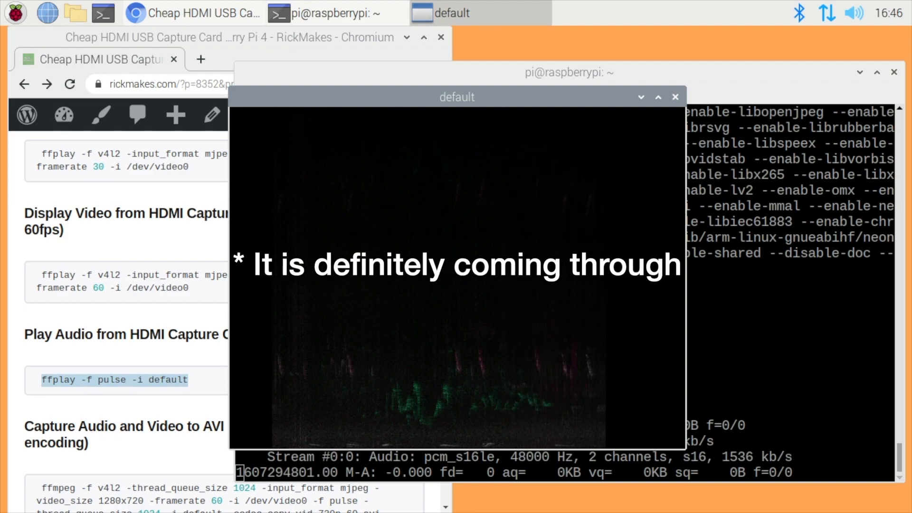
Step: Copy the ffmpeg command recording 720p 60fps video with audio to vid_720p_60.avi
left_click(675, 97)
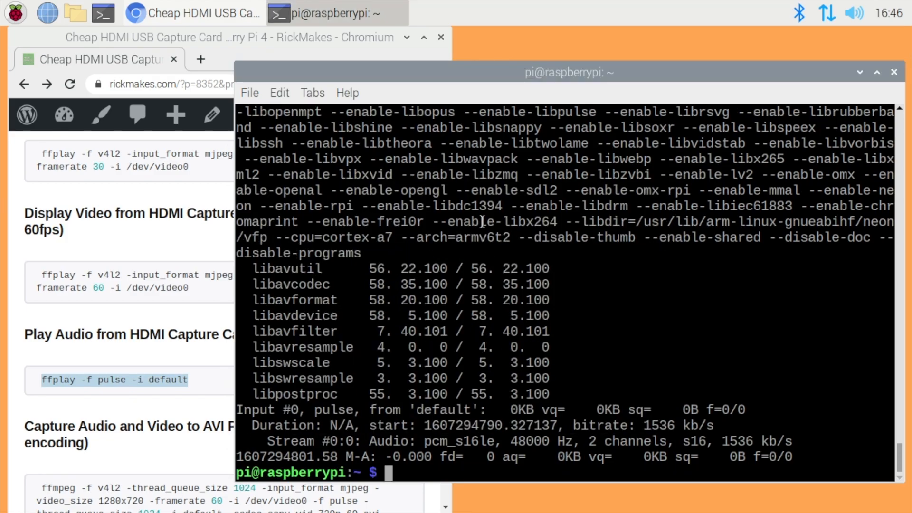
mouse_move(129, 267)
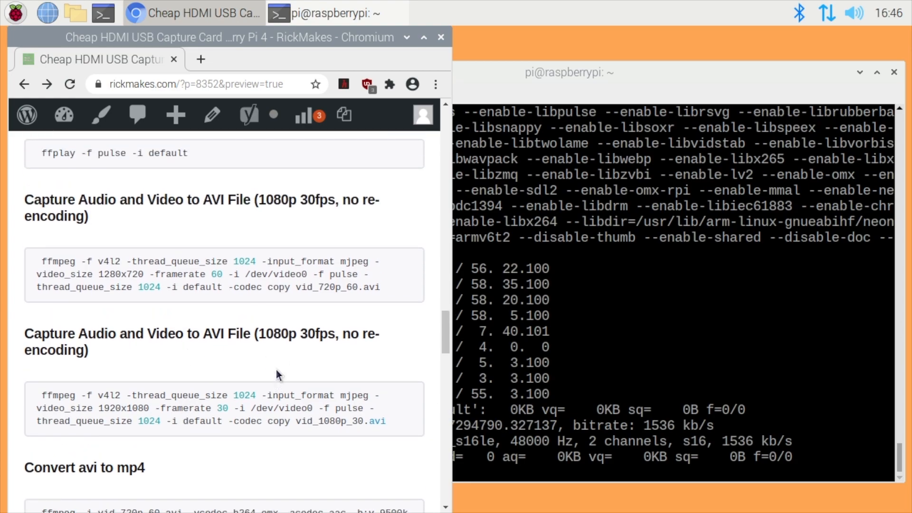
mouse_move(263, 310)
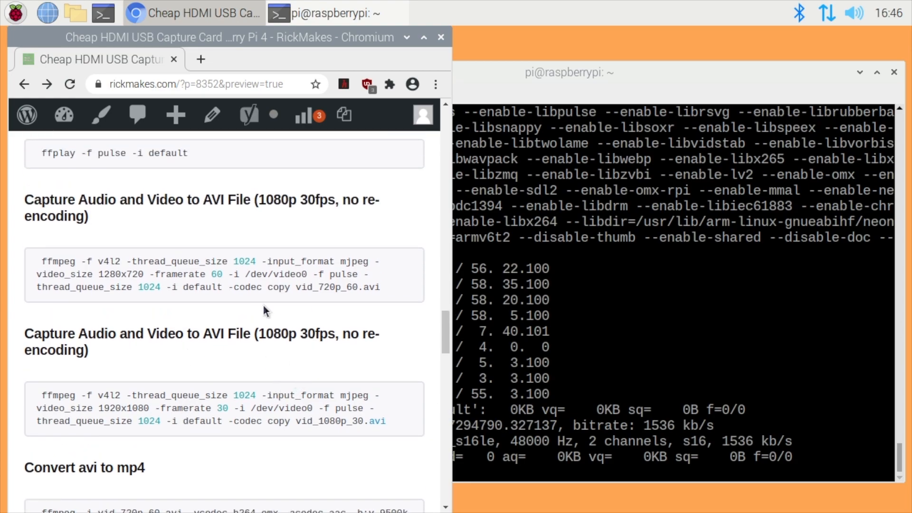
mouse_move(269, 204)
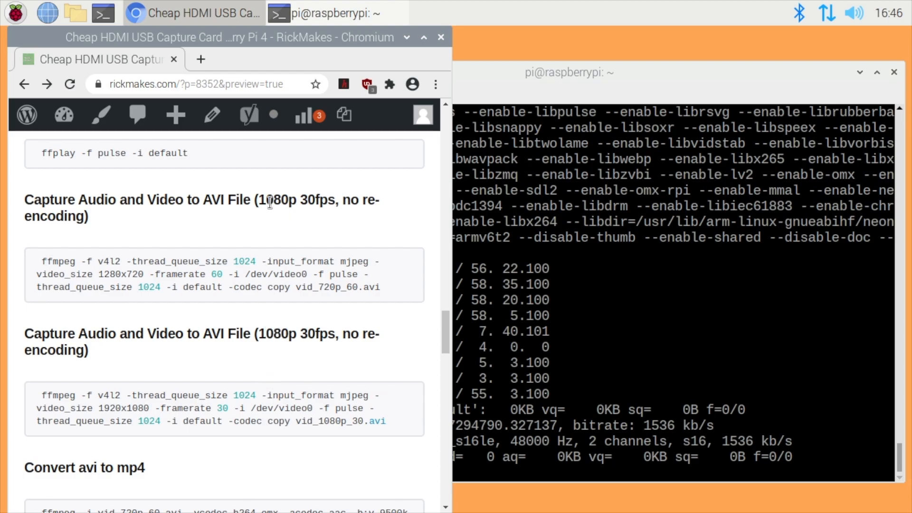
left_click_drag(41, 261, 296, 287)
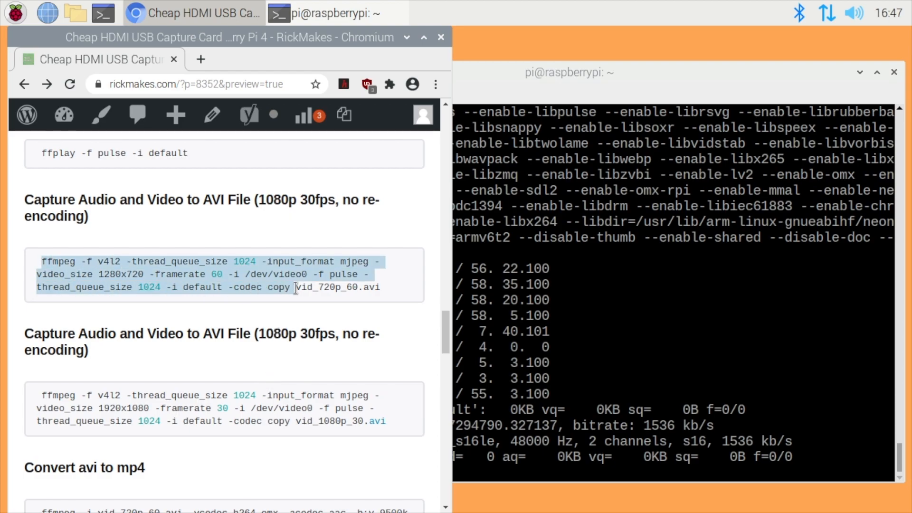
right_click(296, 287)
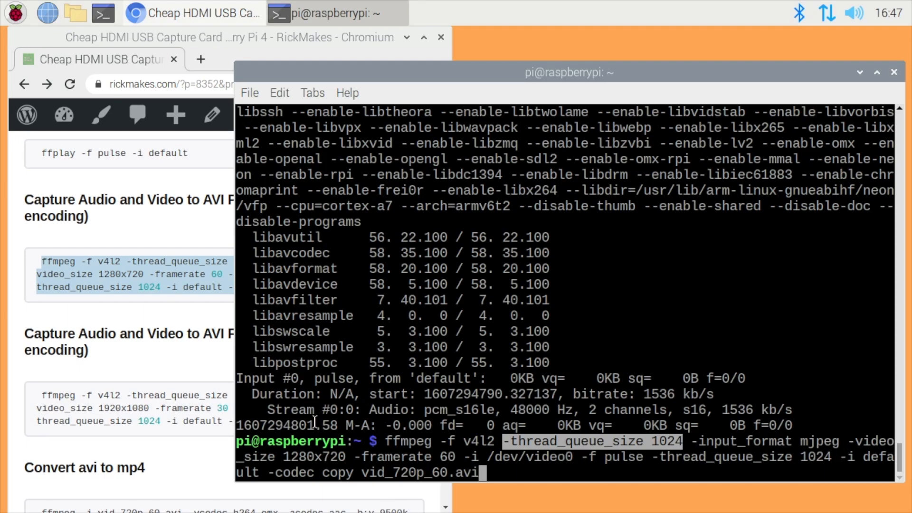
mouse_move(447, 460)
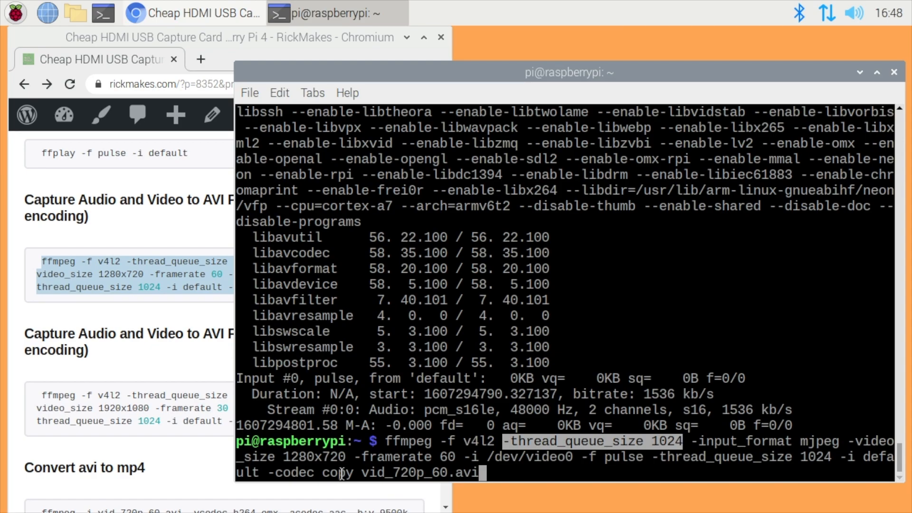
mouse_move(327, 504)
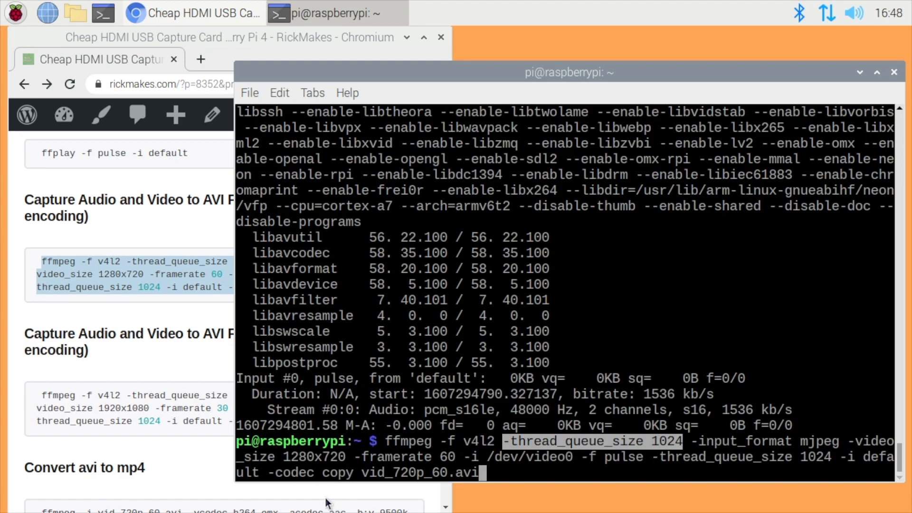
mouse_move(335, 499)
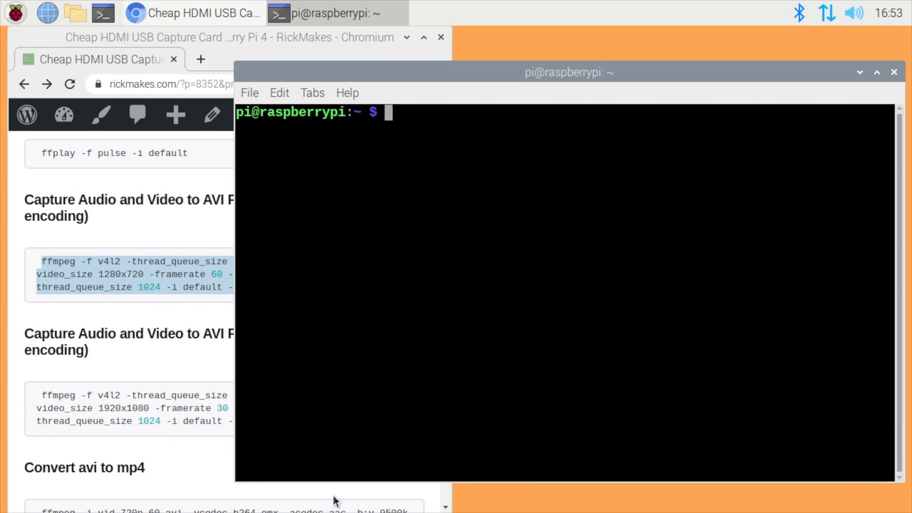
Step: List the files and ffprobe vid_720p_60.avi, confirming 1280x720 MJPEG with 48 kHz stereo audio
type("ls -a")
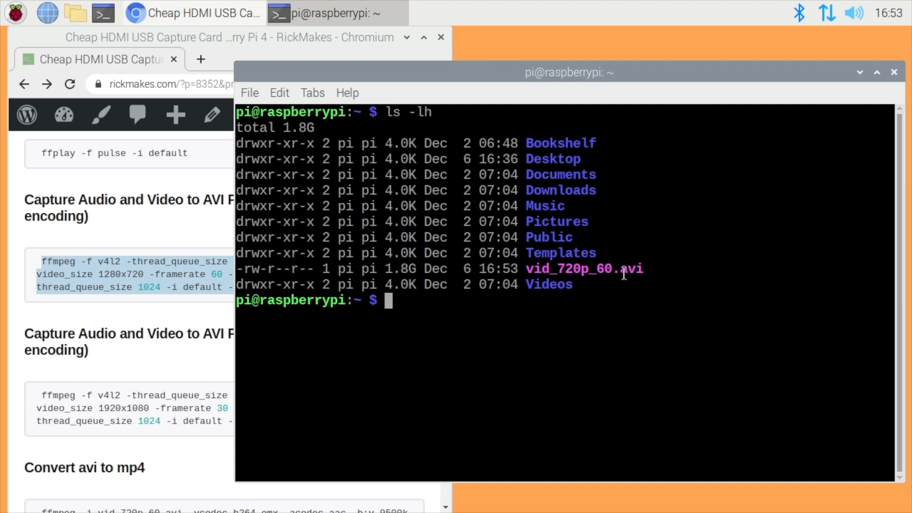
type("ffprobe")
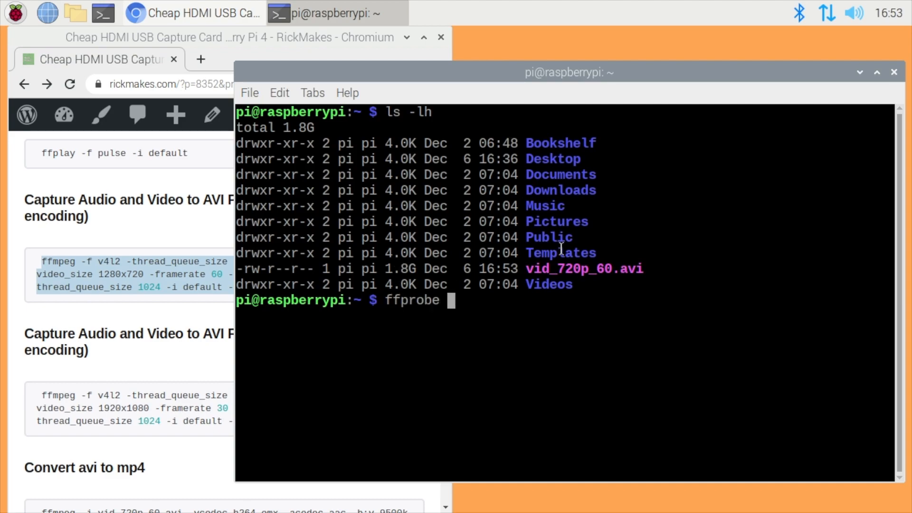
type("vid_720p_60.avi")
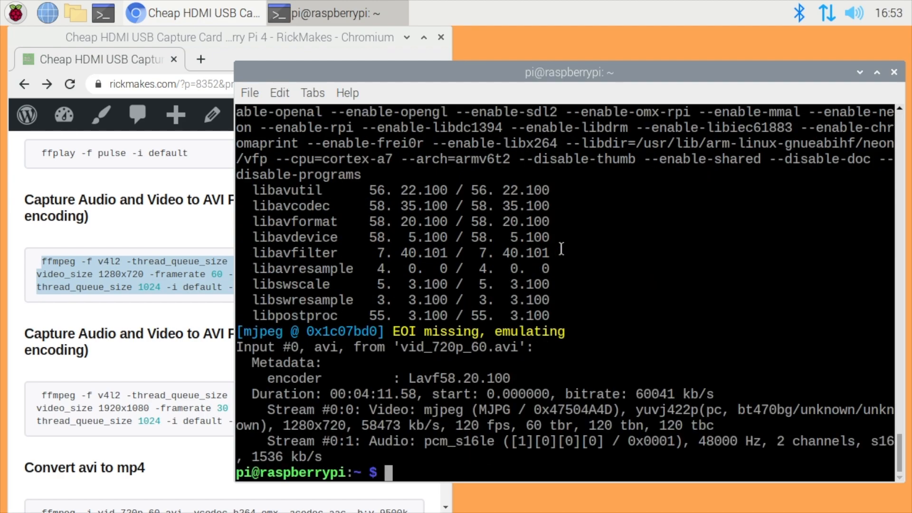
mouse_move(406, 351)
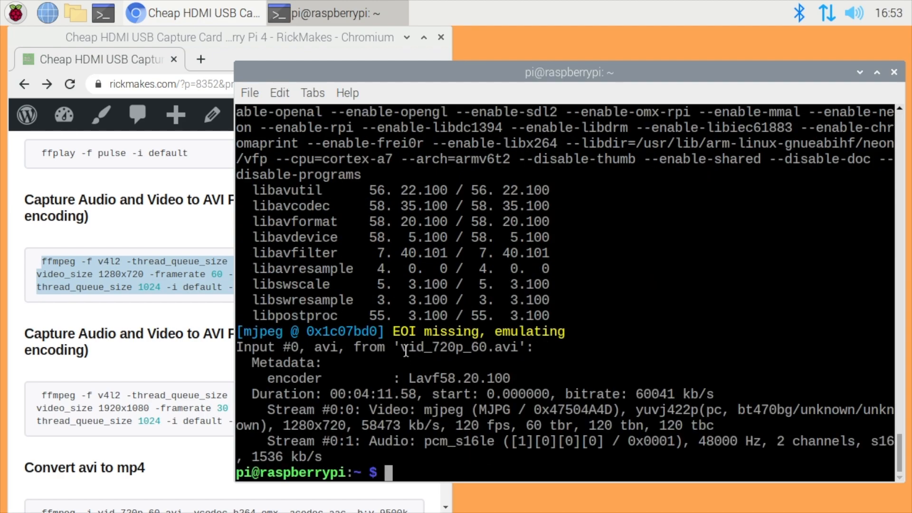
mouse_move(282, 428)
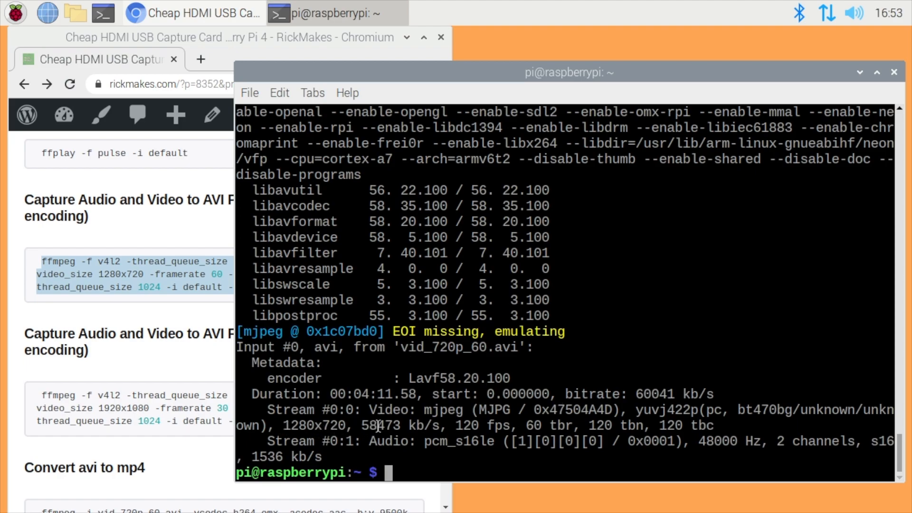
mouse_move(494, 426)
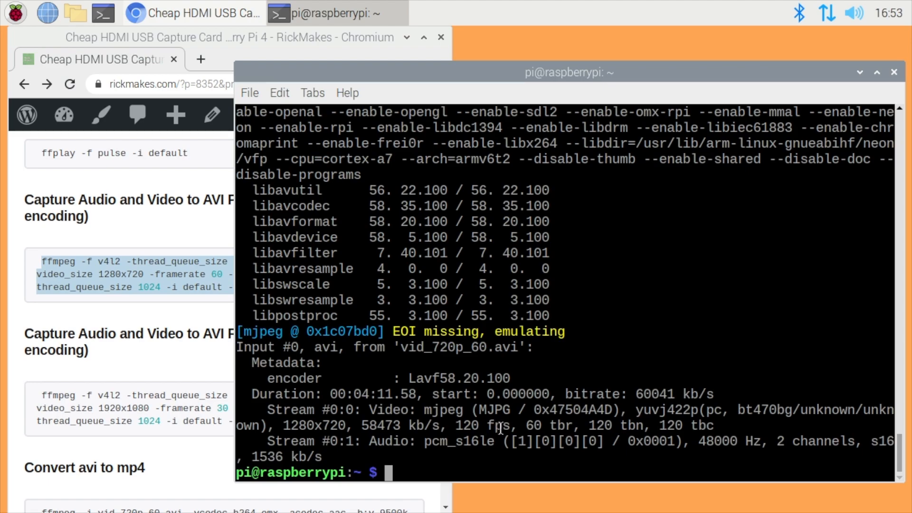
mouse_move(499, 429)
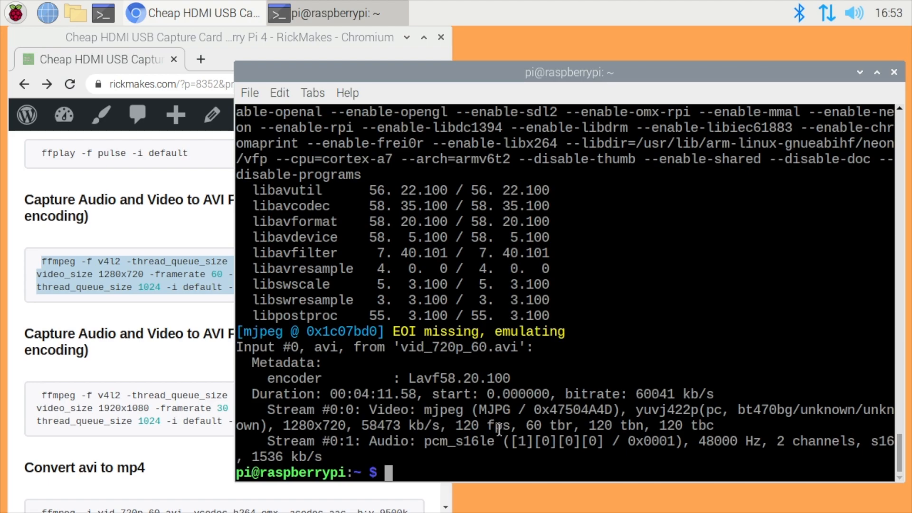
mouse_move(823, 466)
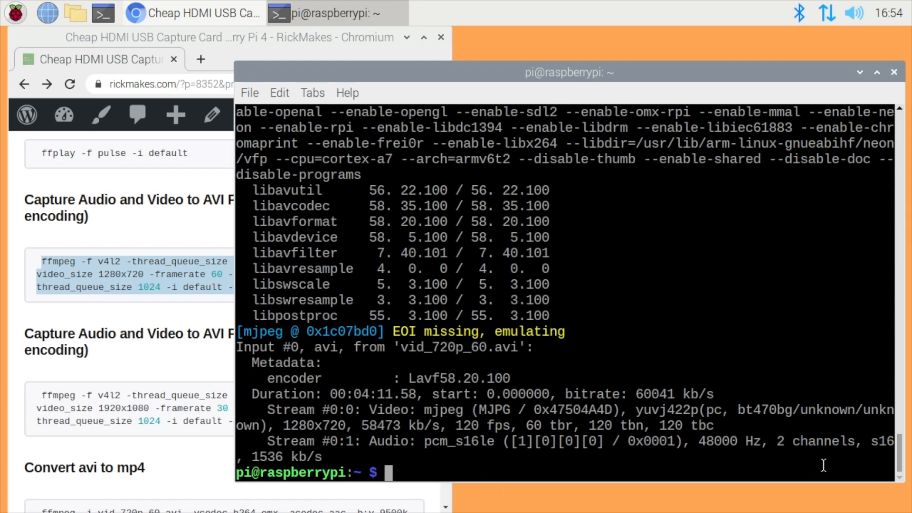
type("ffpl")
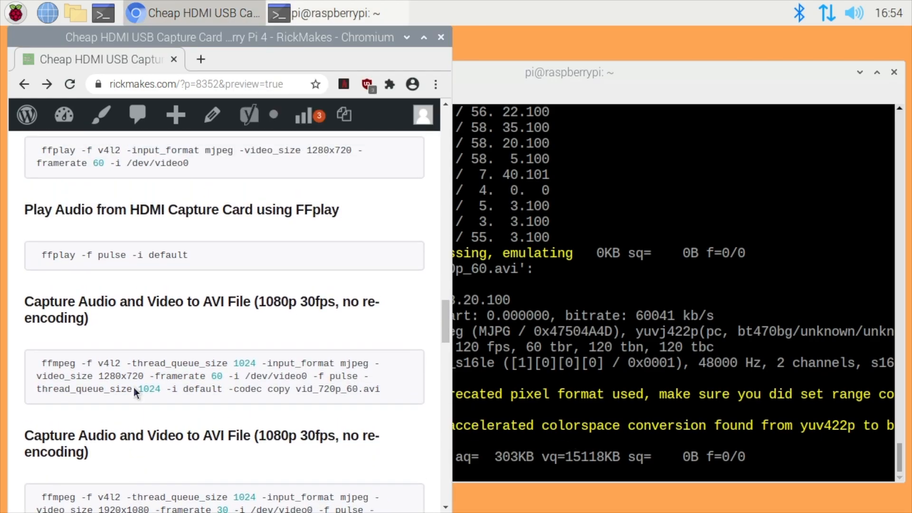
Step: Copy the ffmpeg command converting vid_720p_60.avi to vid.mp4 with h264_omx and AAC
scroll("down", 3)
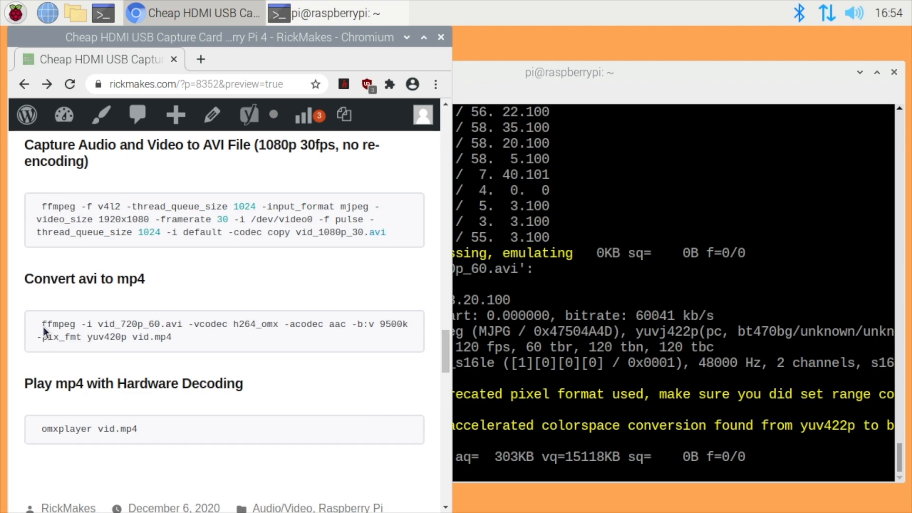
right_click(116, 330)
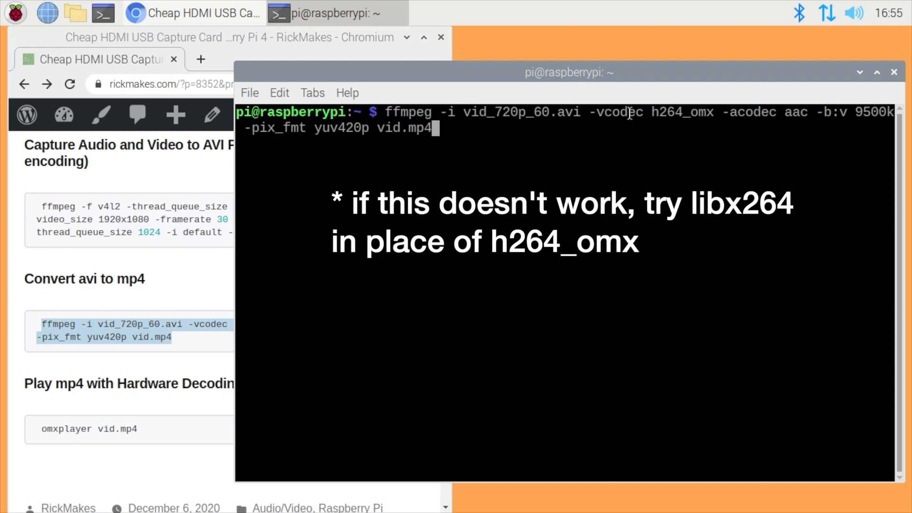
mouse_move(698, 116)
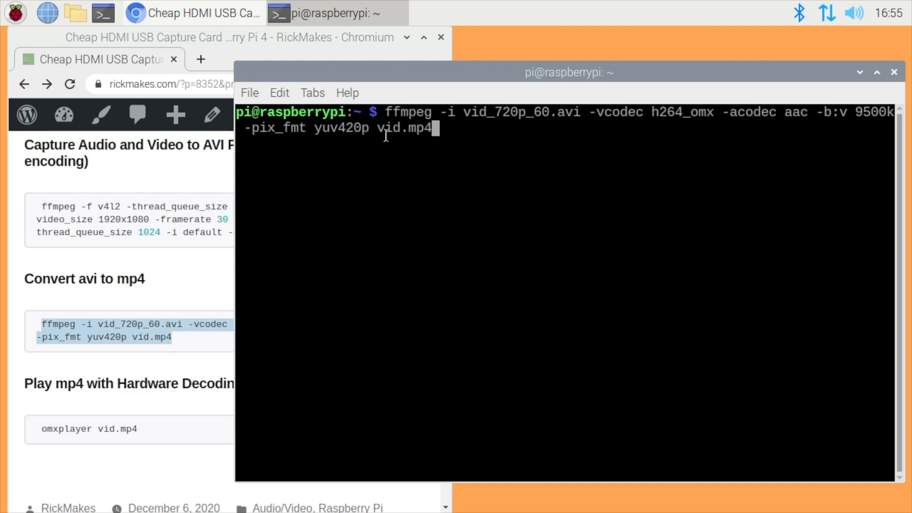
mouse_move(460, 135)
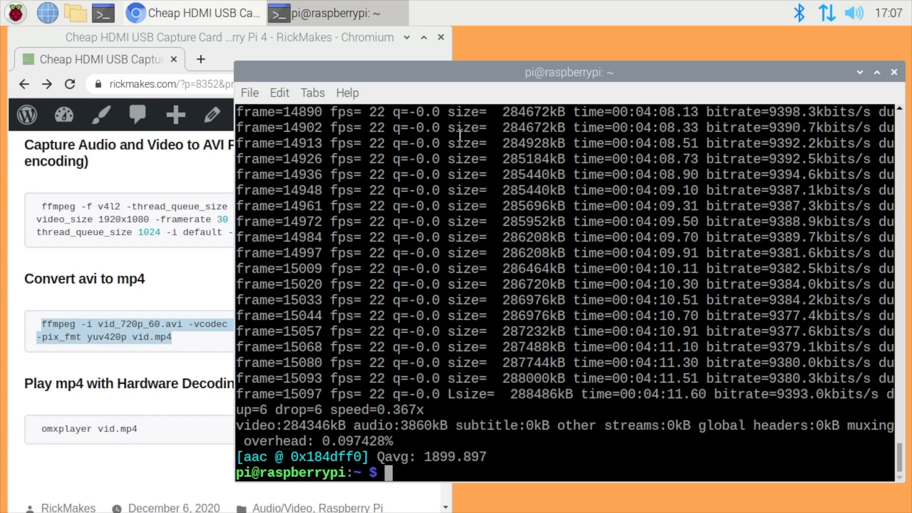
Step: List the files to confirm the 282M vid.mp4 and start ffplay on it
type("ls -lh")
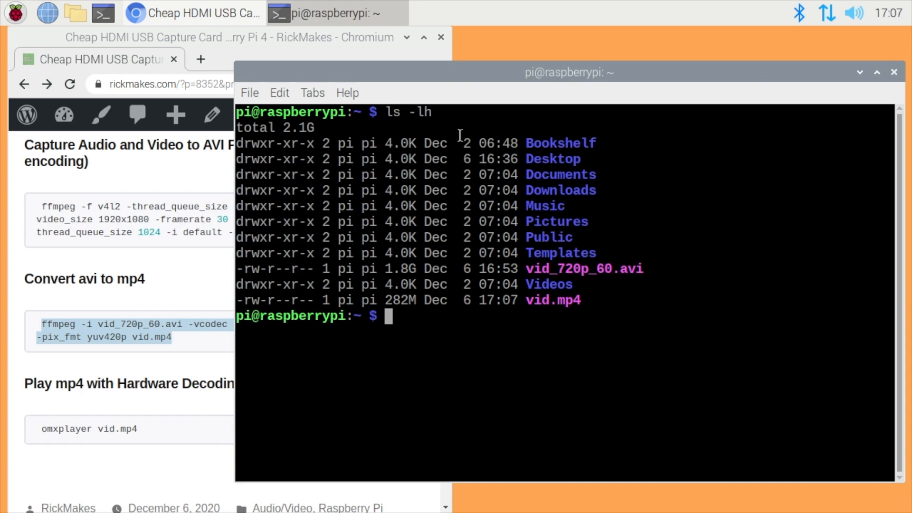
type("ffplay vi")
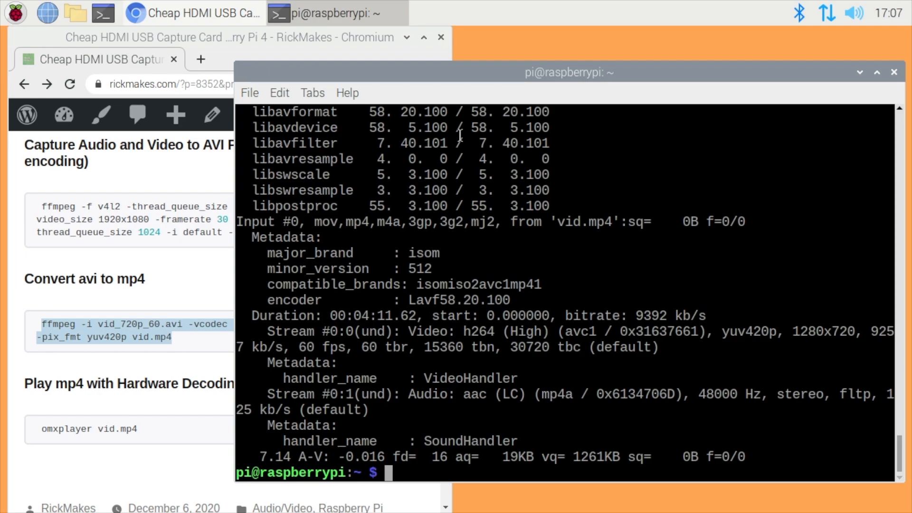
Step: Launch hardware-decoded full-screen playback of vid.mp4 with omxplayer
type("omxplayer")
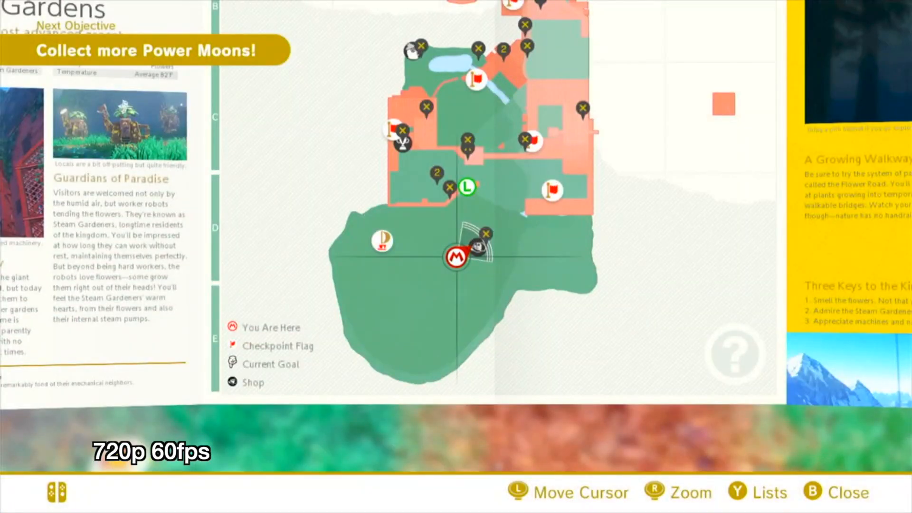
Step: Play the 720p 60fps map-screen clip, then the 1080p 30fps Super Mario Odyssey footage
key("b")
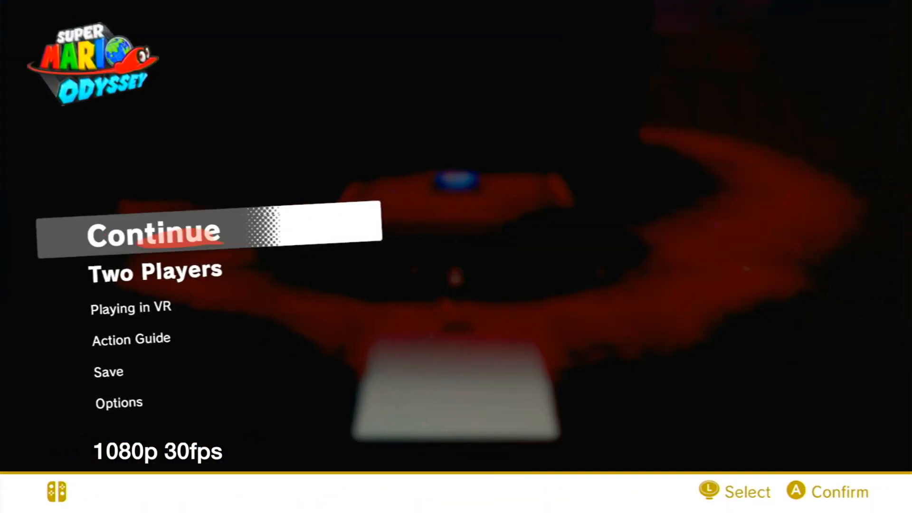
left_click(154, 235)
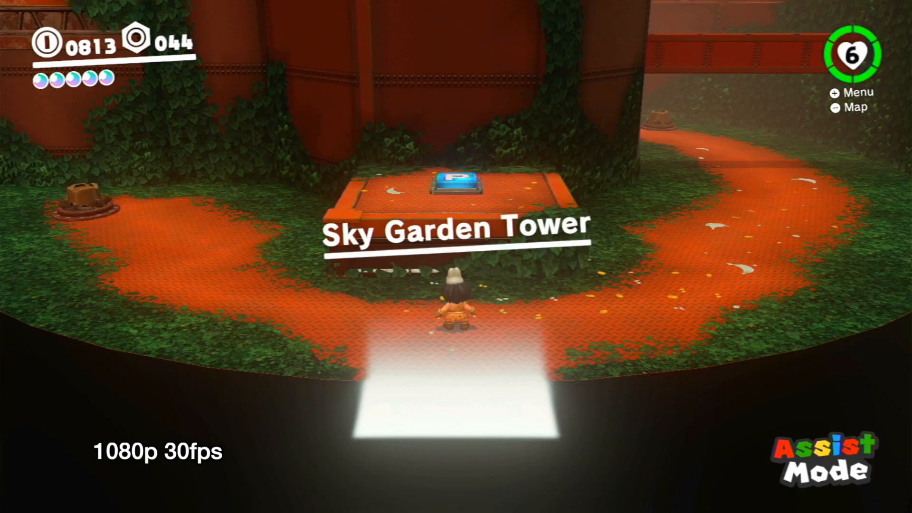